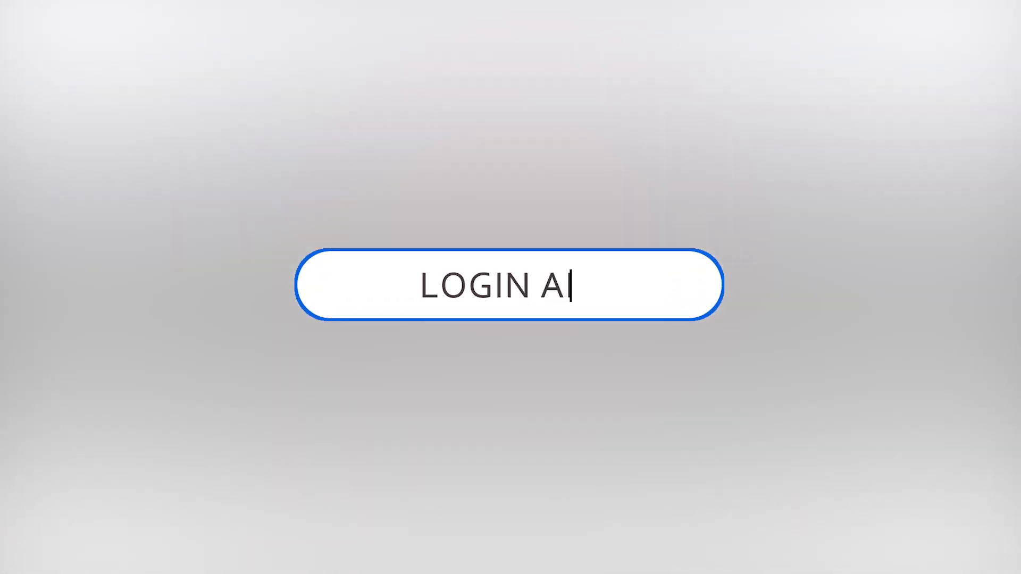
pyautogui.write('ID')
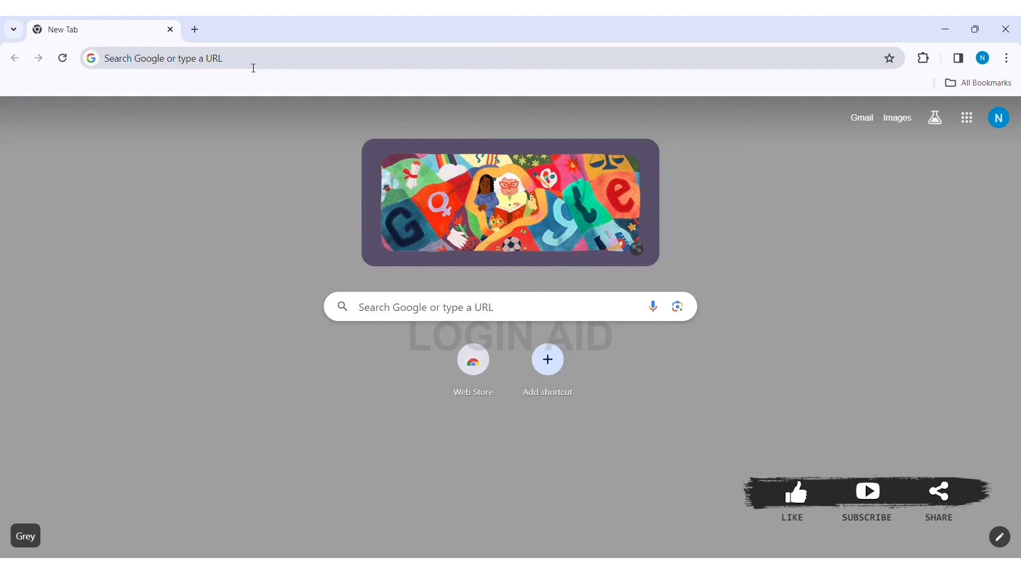
pyautogui.moveTo(152, 65)
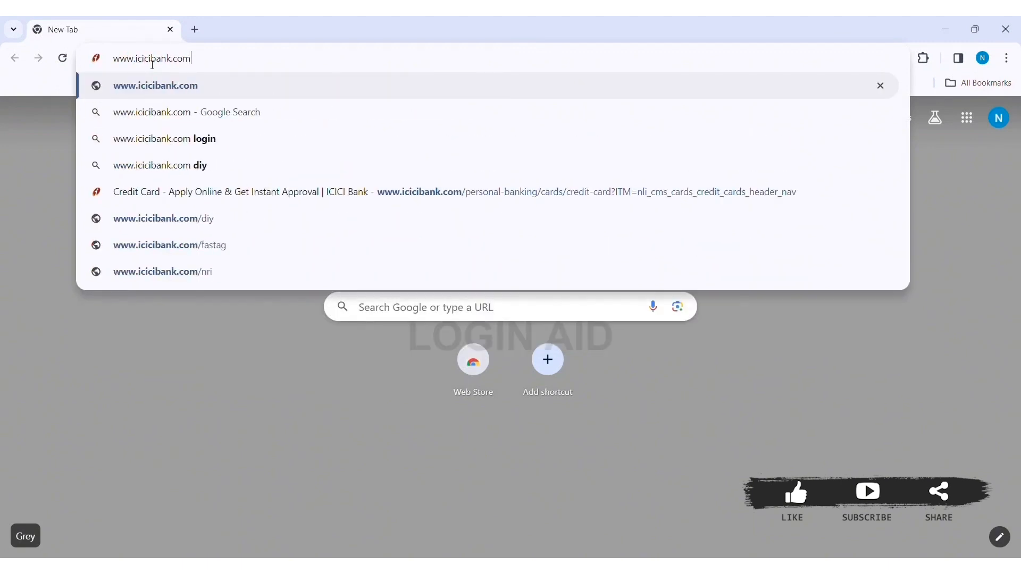
pyautogui.click(155, 85)
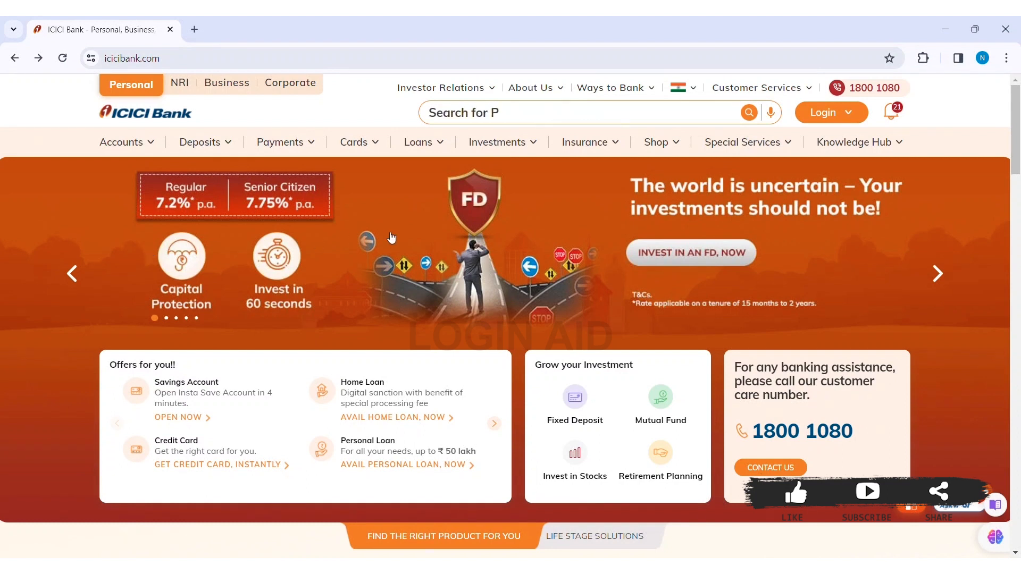
# Choose Personal from the Login menu to reach the internet banking login page.
pyautogui.click(831, 112)
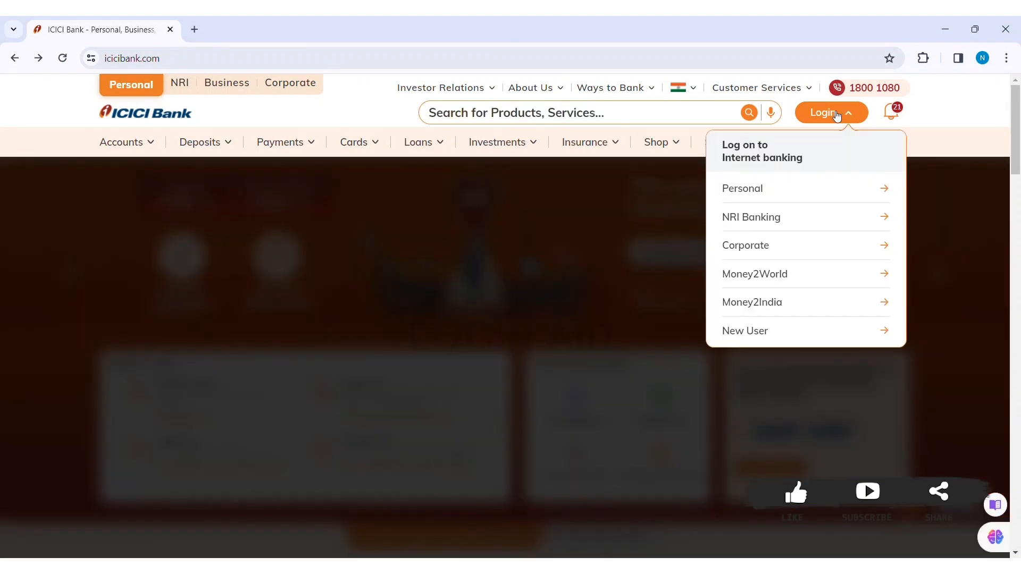
pyautogui.moveTo(790, 170)
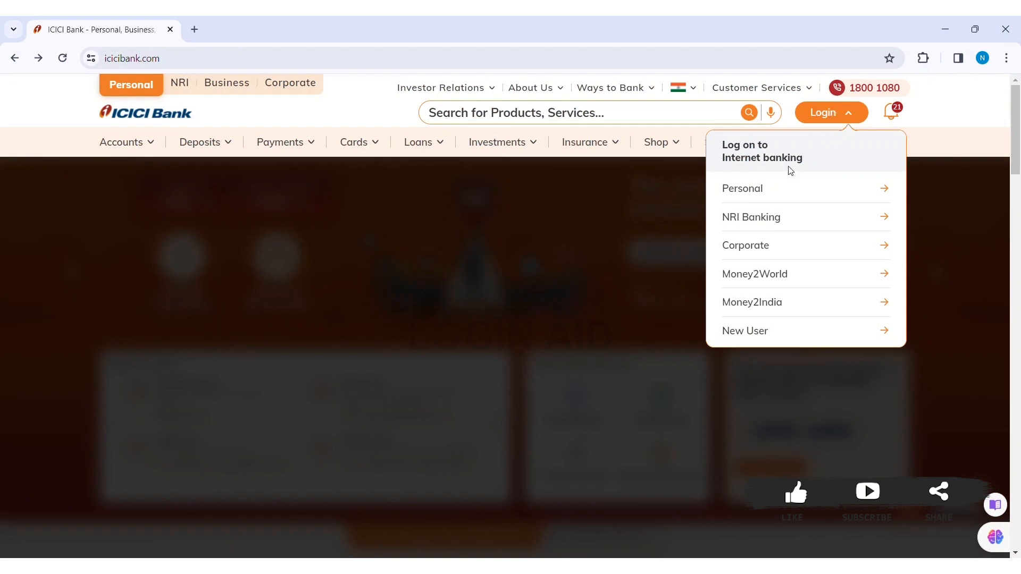
pyautogui.moveTo(809, 190)
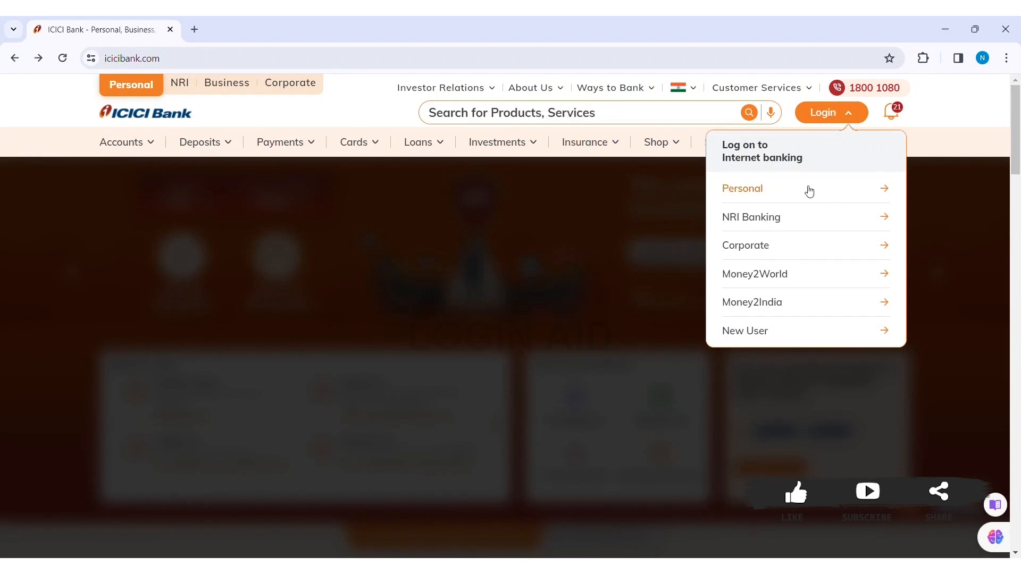
pyautogui.click(741, 188)
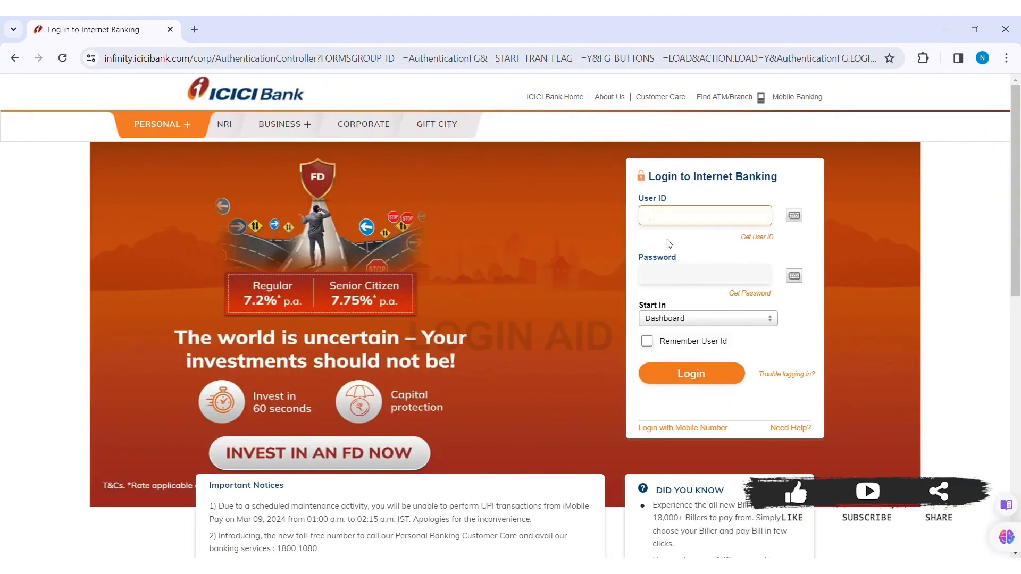
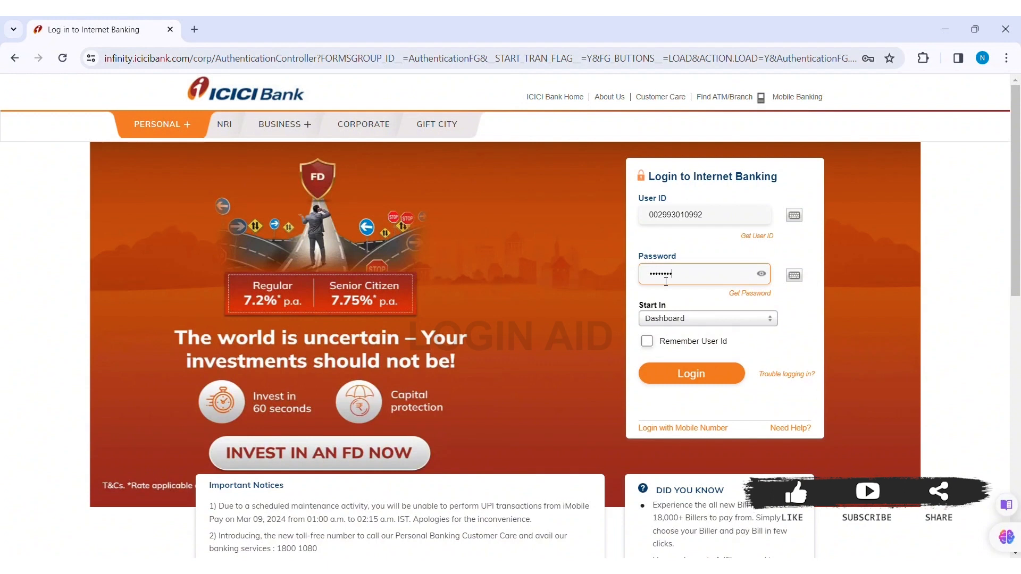
pyautogui.moveTo(750, 294)
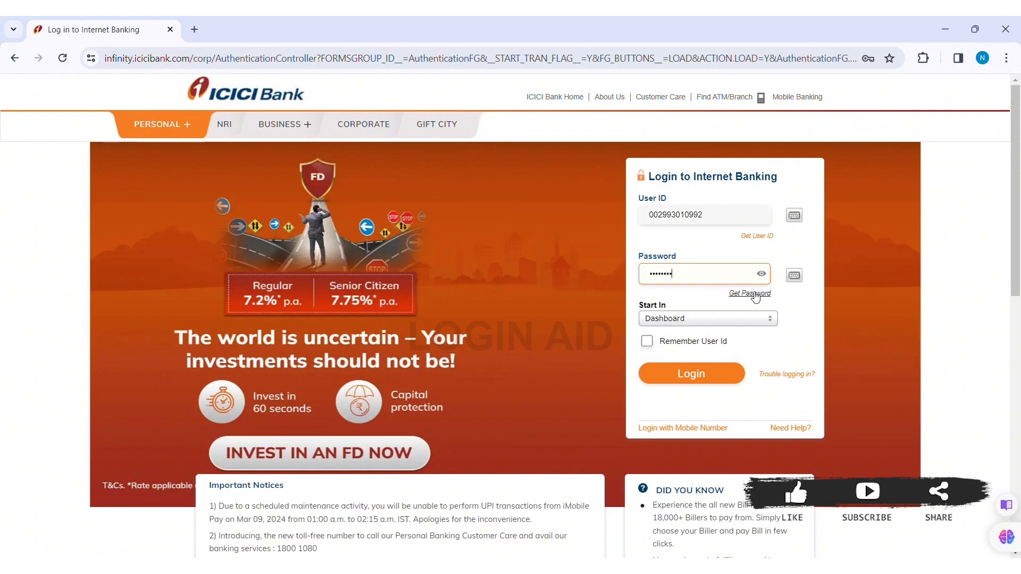
# Set the Start In page to Dashboard and tick Remember User Id.
pyautogui.click(706, 318)
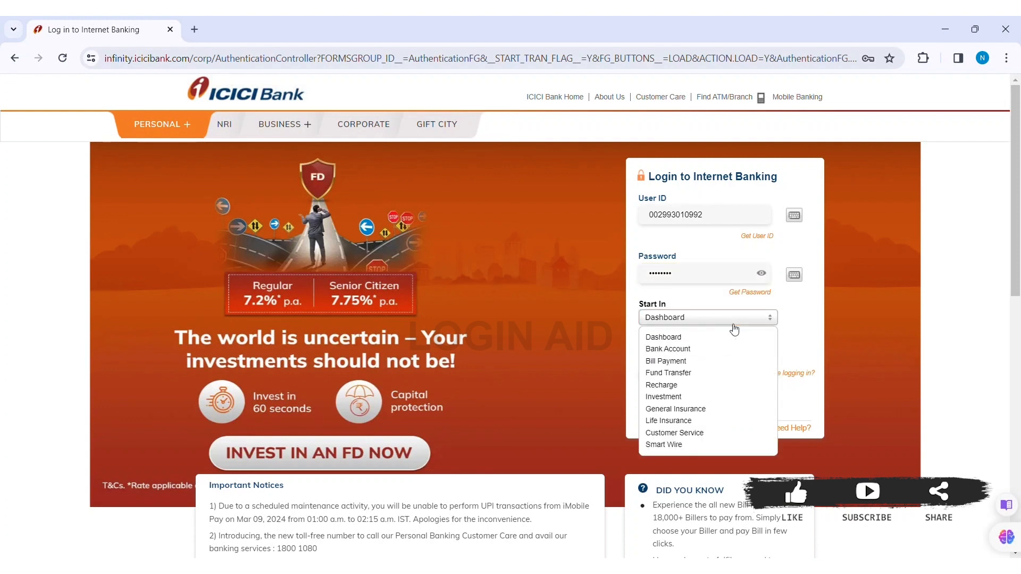
pyautogui.moveTo(675, 408)
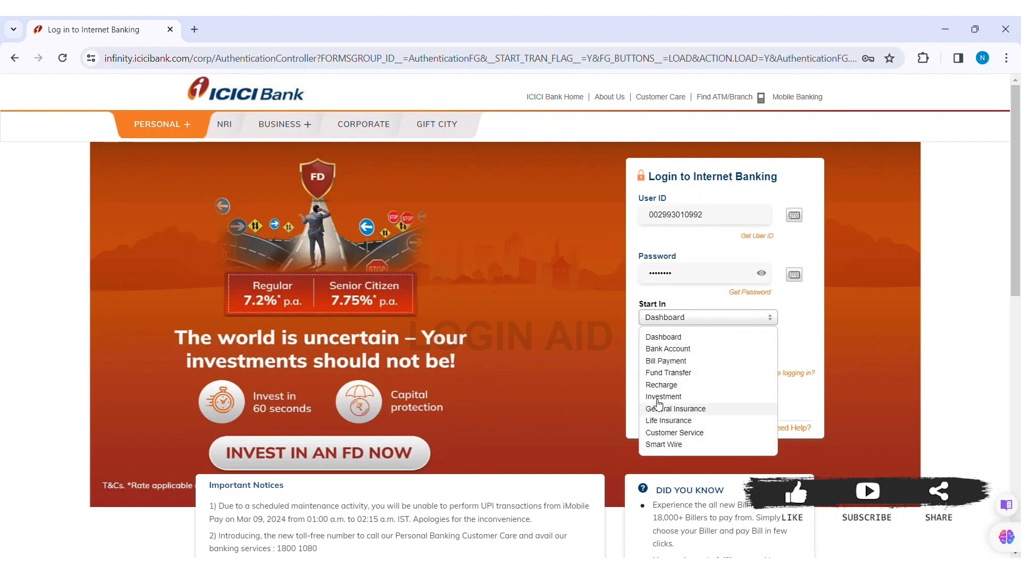
pyautogui.moveTo(662, 339)
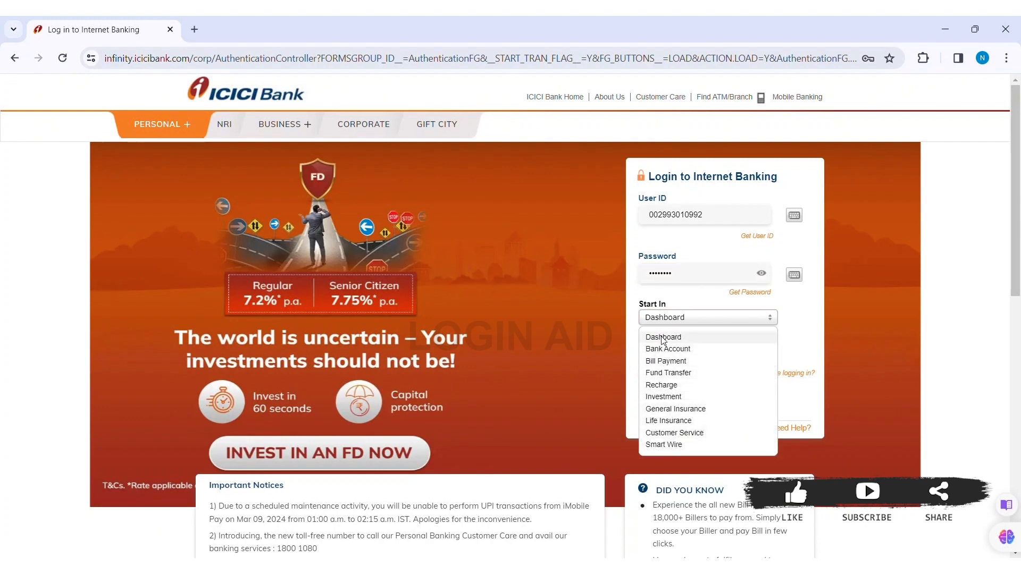
pyautogui.click(663, 337)
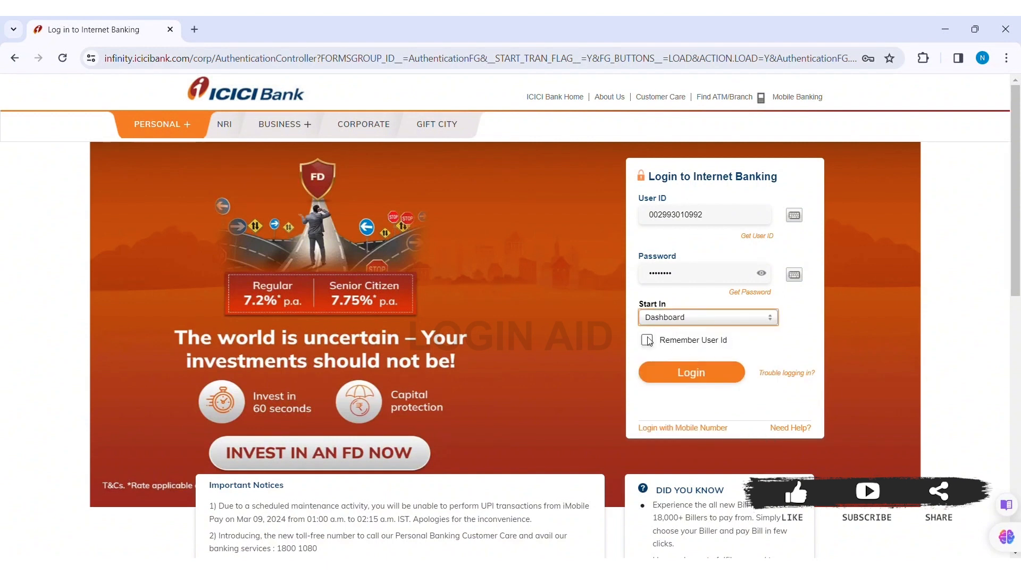
pyautogui.click(648, 340)
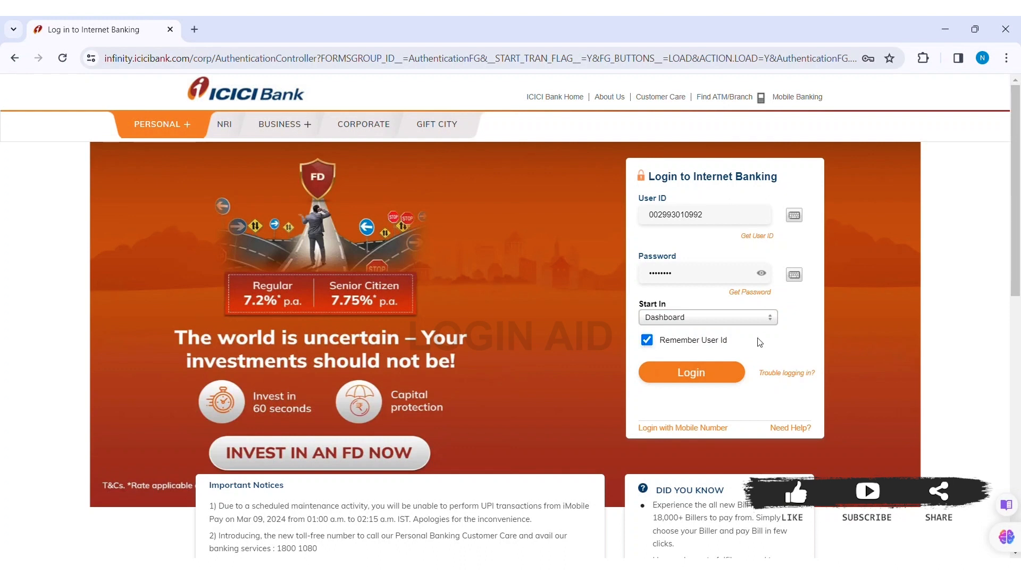
pyautogui.moveTo(772, 382)
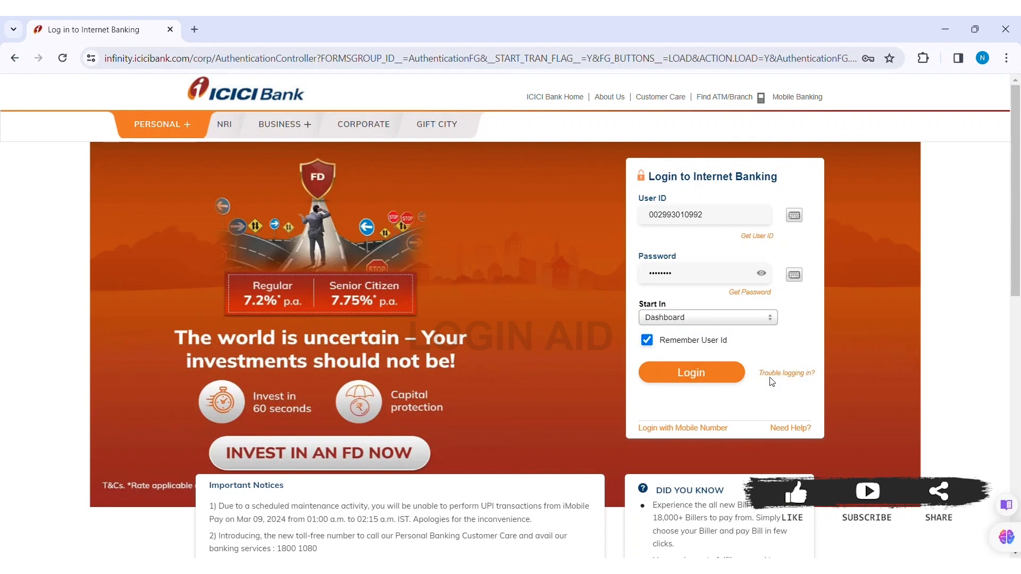
pyautogui.moveTo(770, 373)
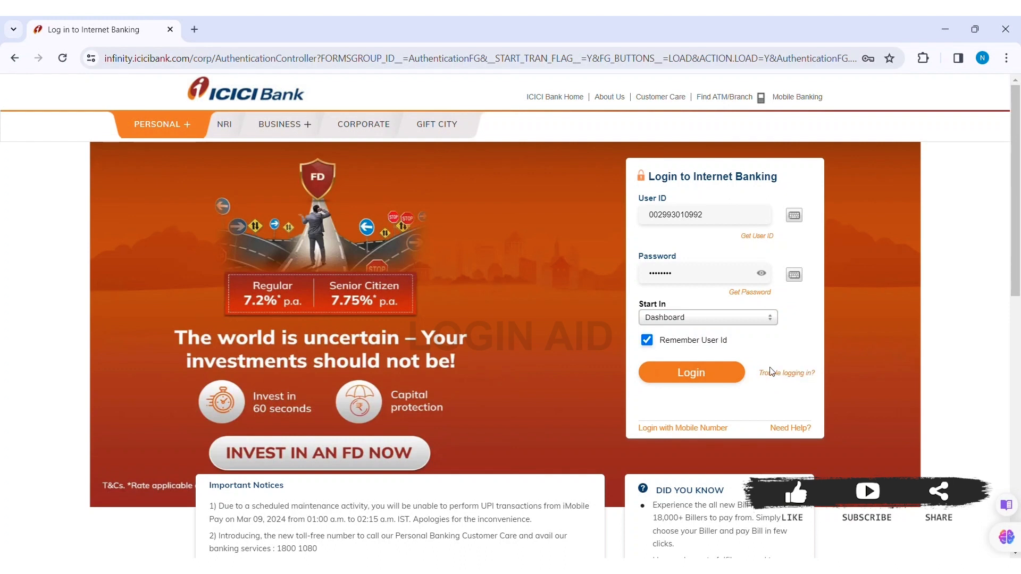
pyautogui.moveTo(704, 439)
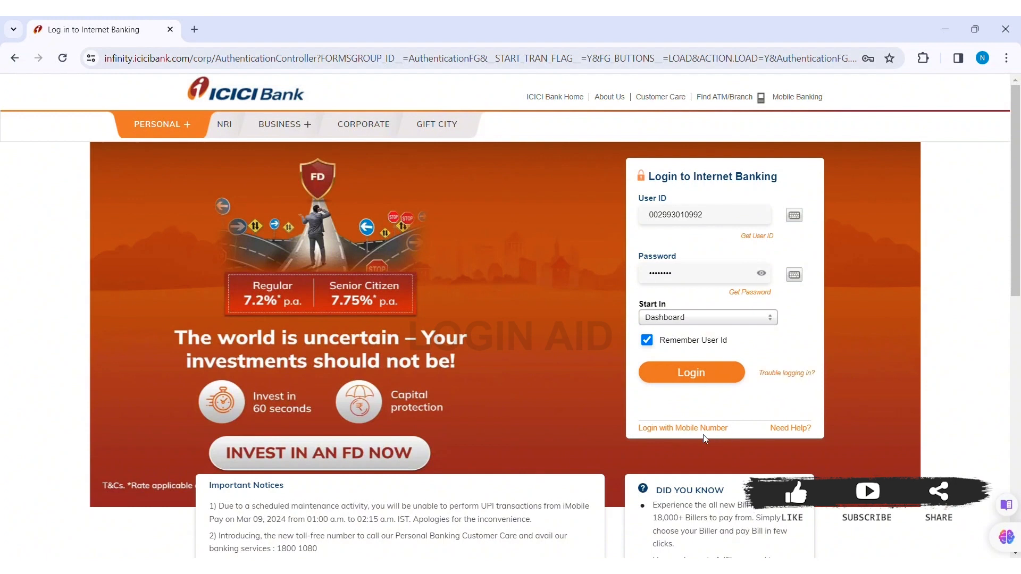
pyautogui.moveTo(683, 428)
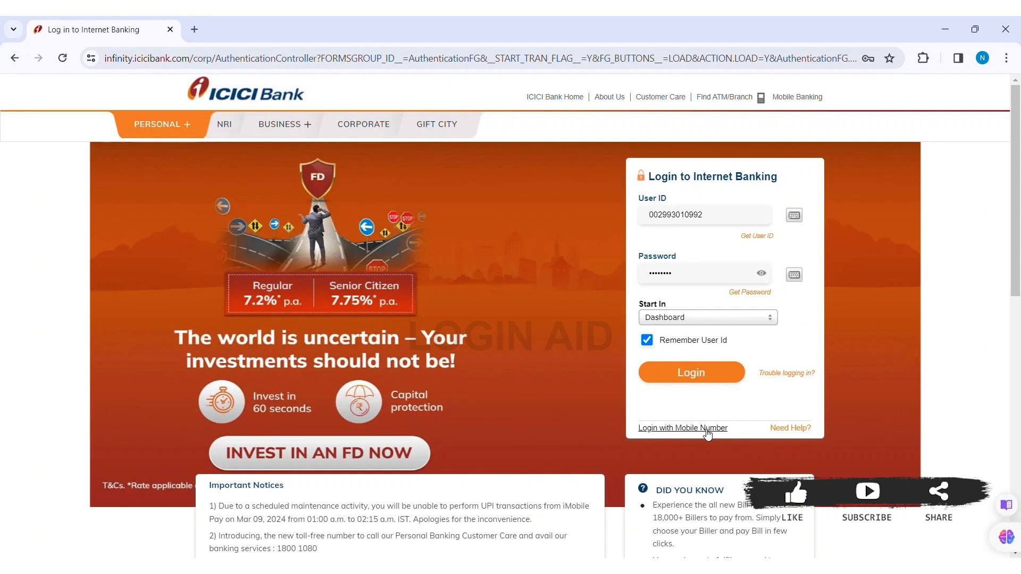
pyautogui.moveTo(693, 394)
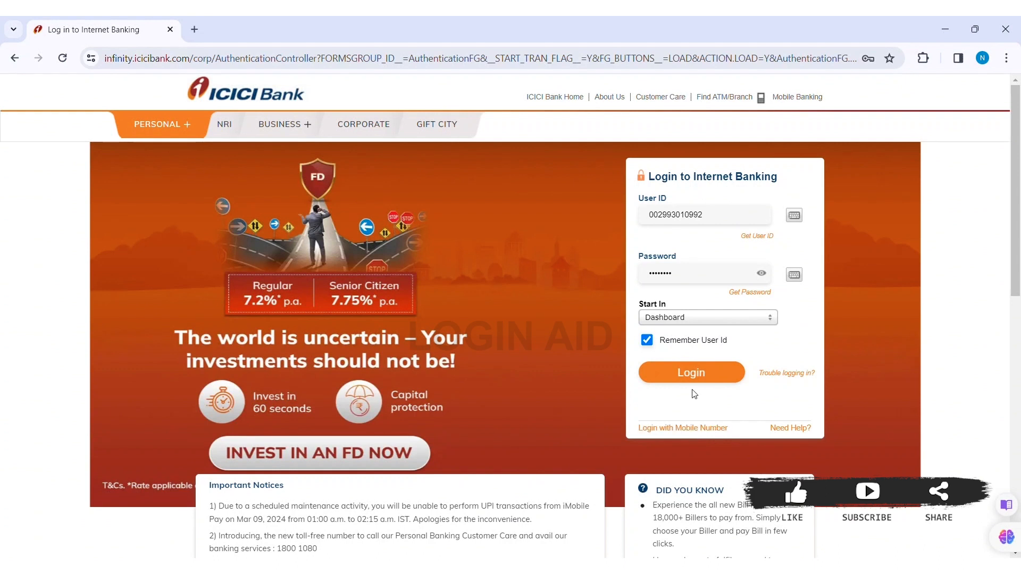
# Submit the login and open the ICICI Bank homepage via the logo in a second tab.
pyautogui.click(691, 372)
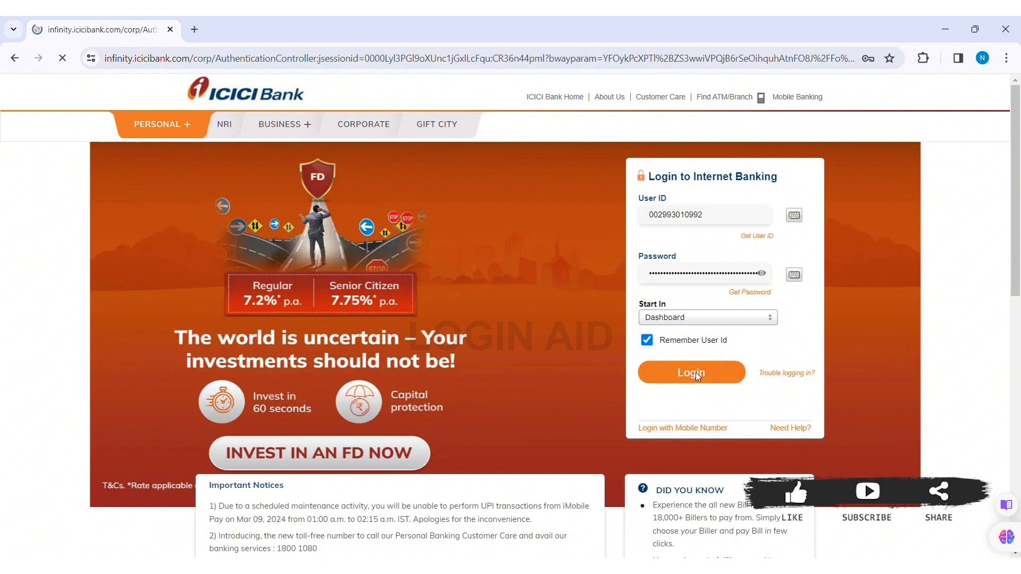
pyautogui.click(691, 372)
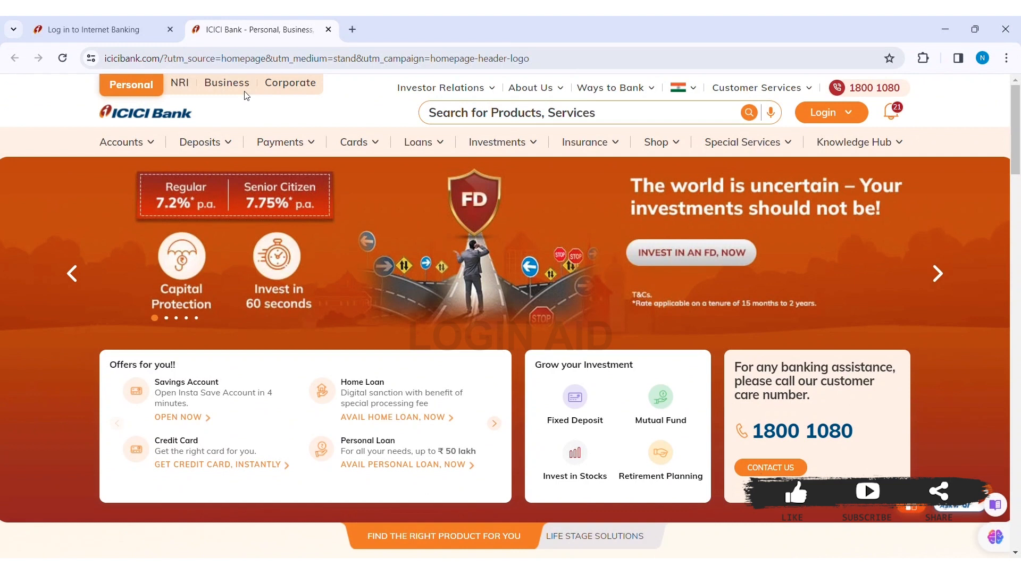
pyautogui.click(937, 273)
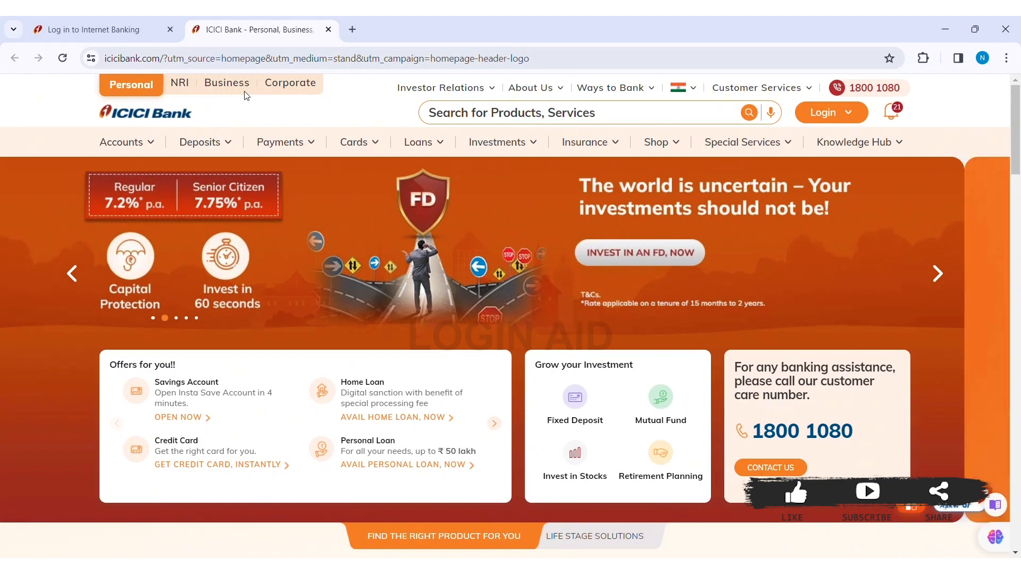